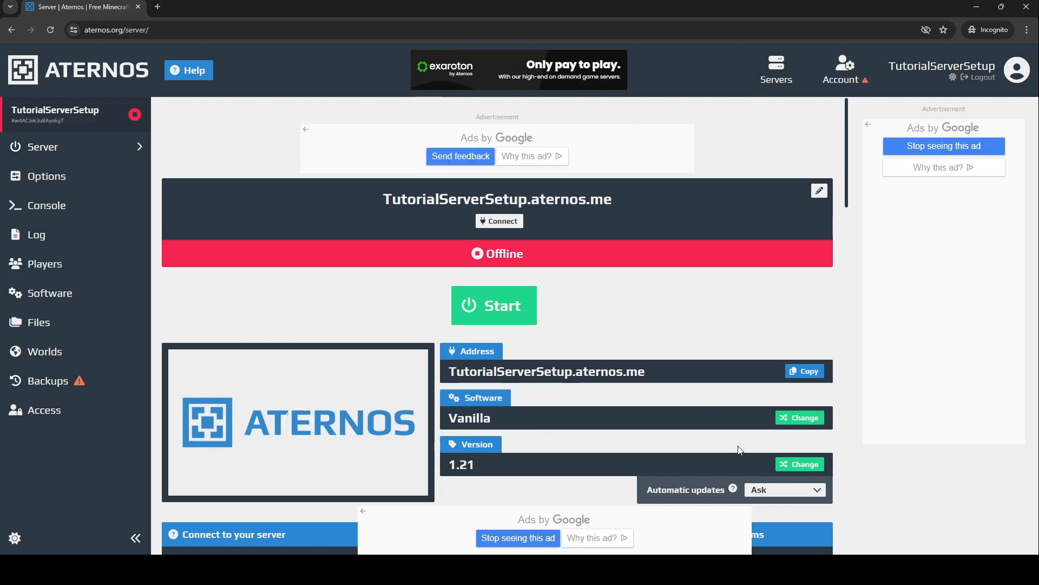
- Install PaperMC build 1.21 (39) as the server software in place of Vanilla
{"action": "left_click", "coordinate": [799, 417]}
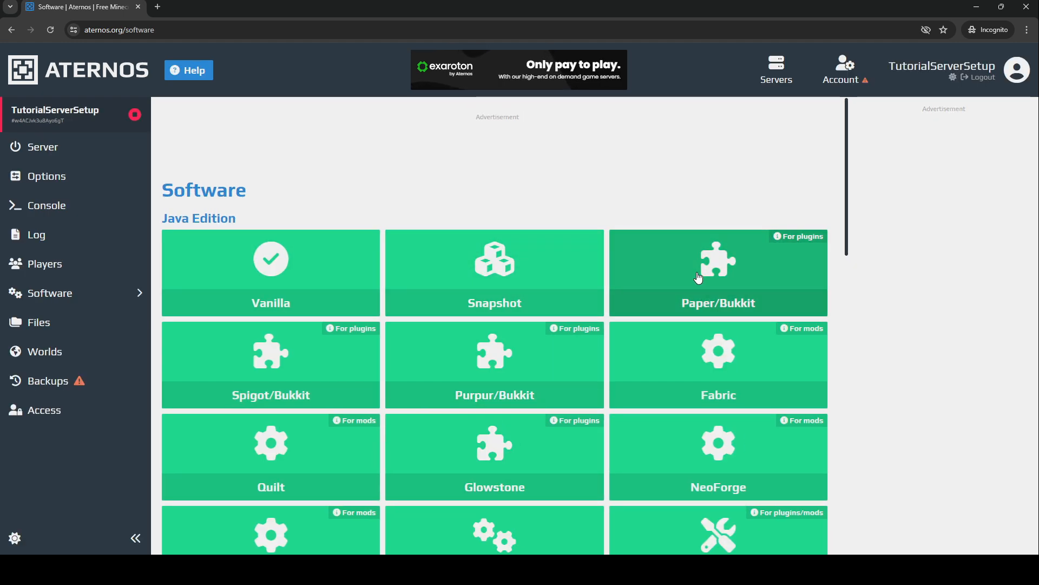
{"action": "left_click", "coordinate": [717, 272]}
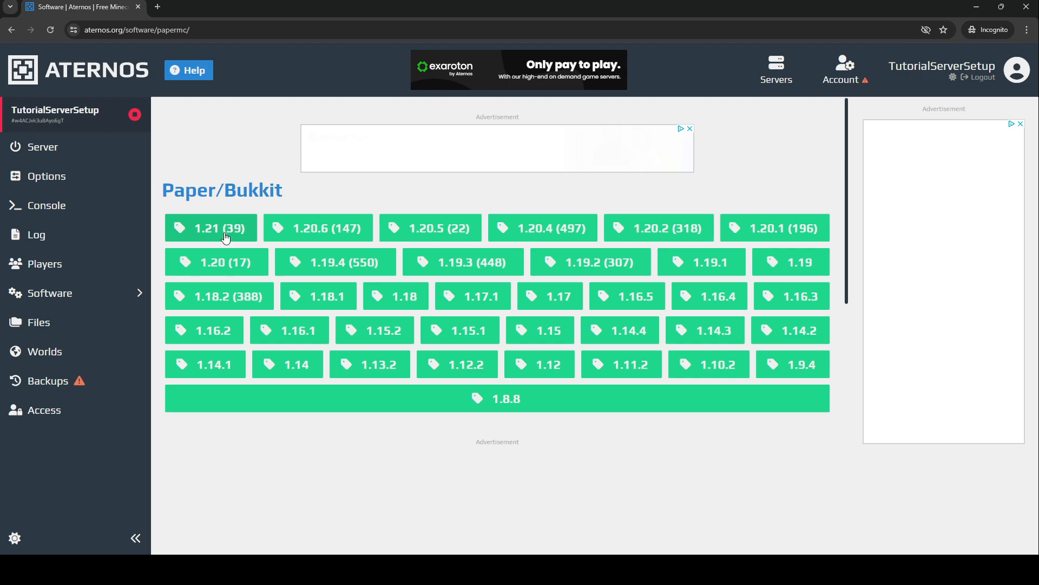
{"action": "left_click", "coordinate": [211, 227]}
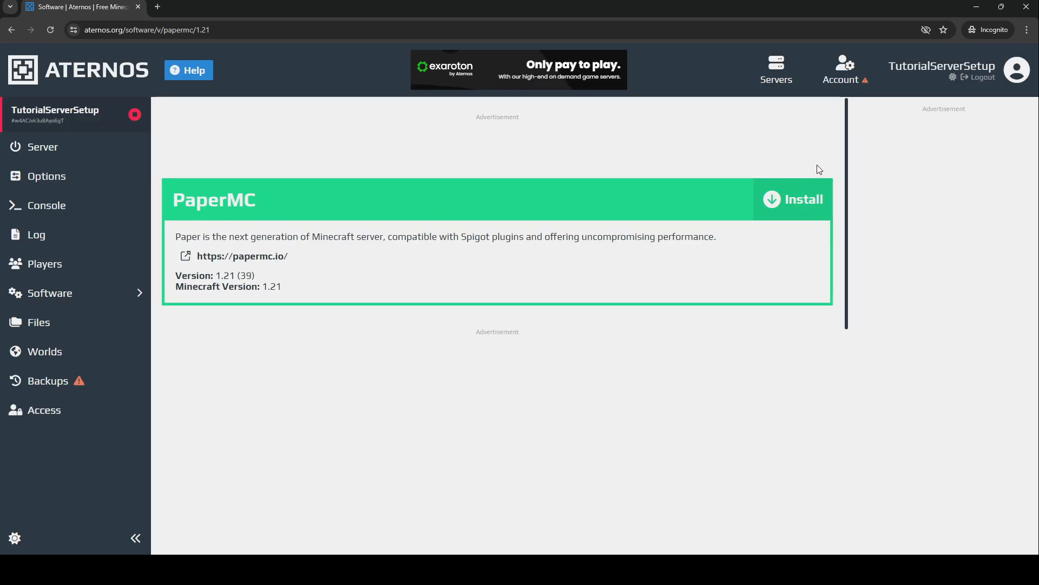
{"action": "left_click", "coordinate": [803, 199]}
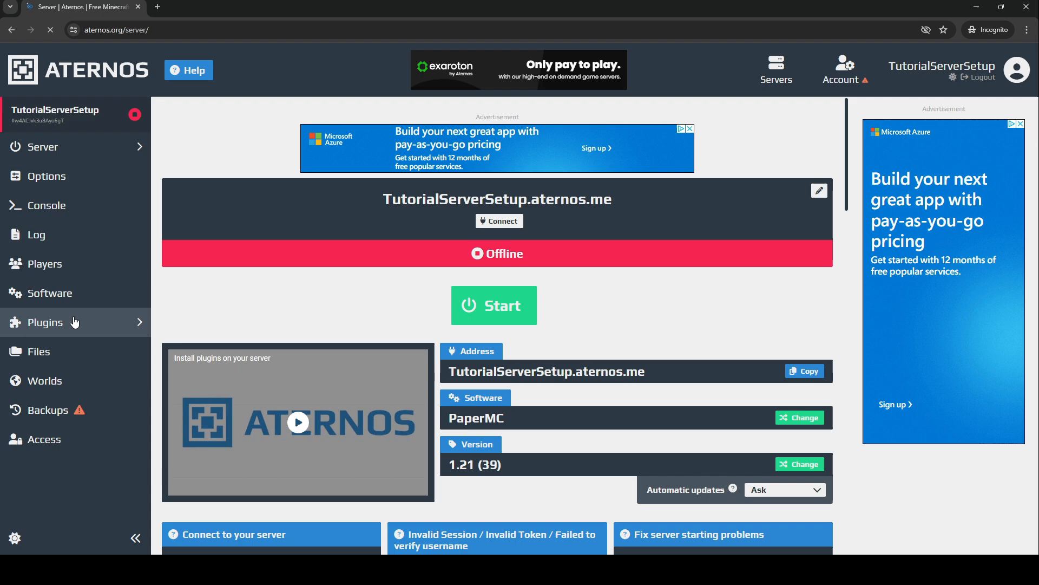
- Install the 1.21-compatible GeyserMC plugin from the plugin catalogue
{"action": "left_click", "coordinate": [45, 322]}
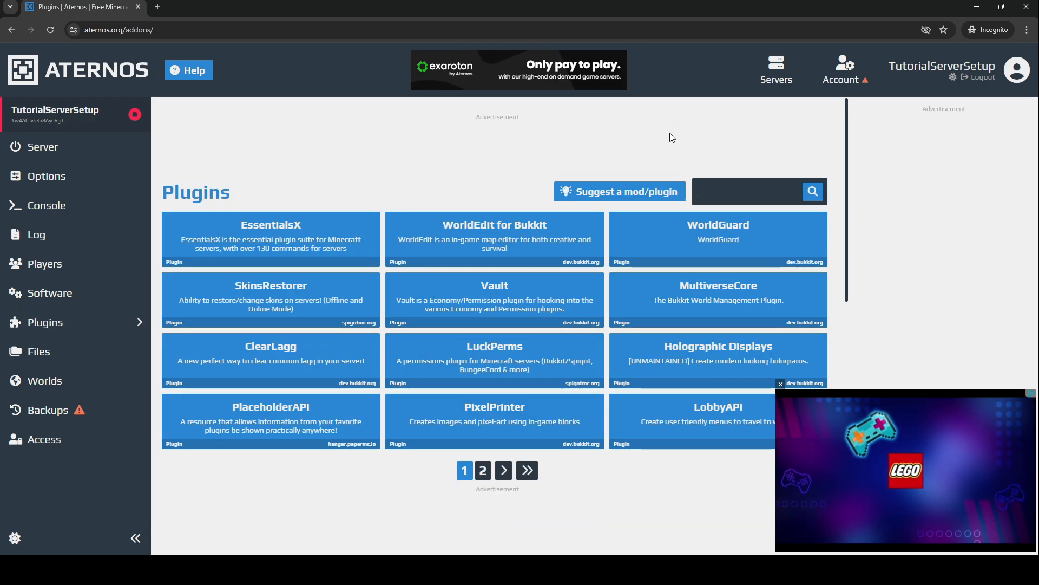
{"action": "type", "text": "Geyser"}
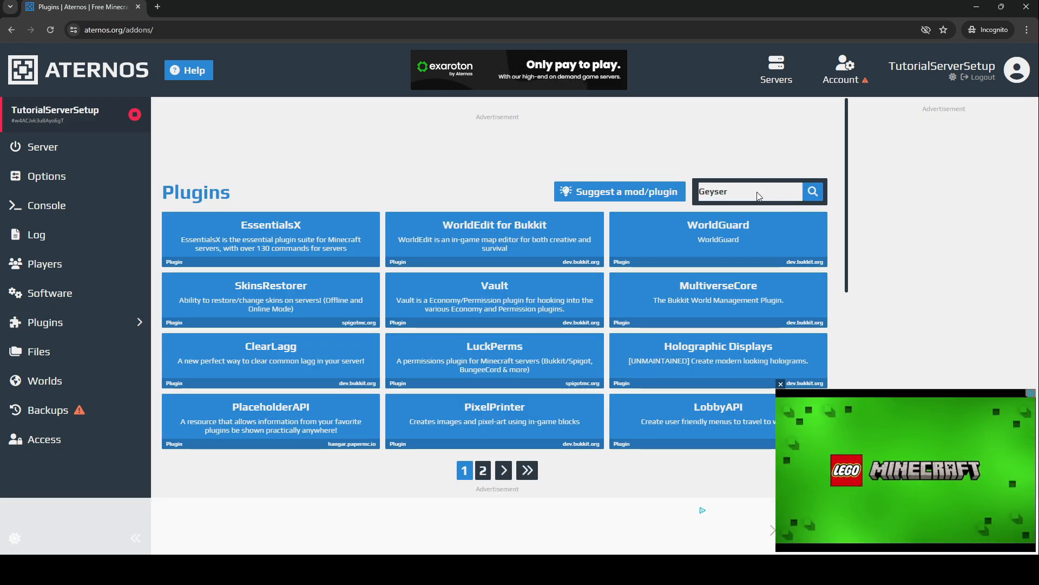
{"action": "left_click", "coordinate": [811, 192]}
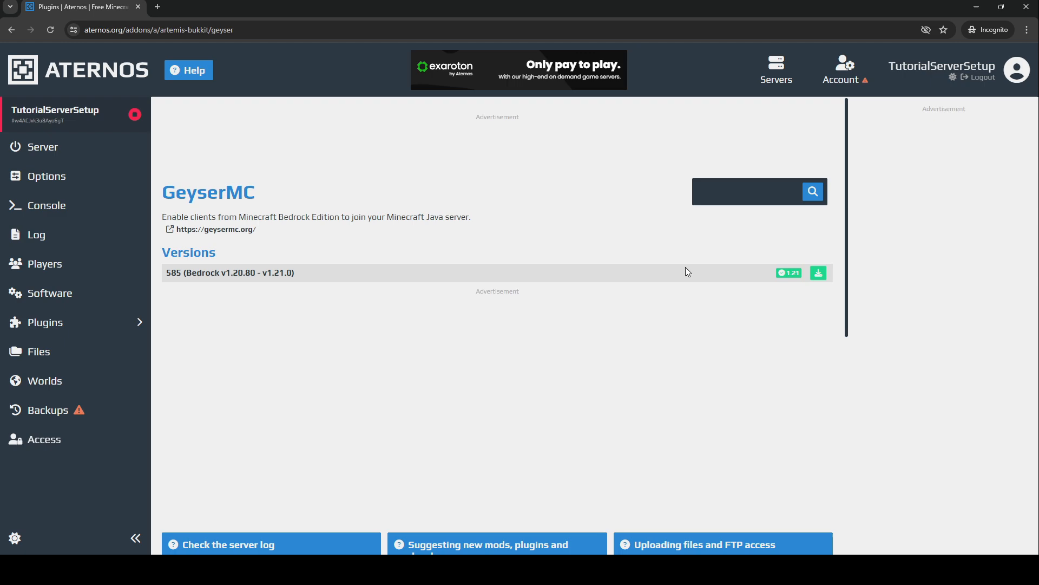
{"action": "left_click", "coordinate": [818, 273]}
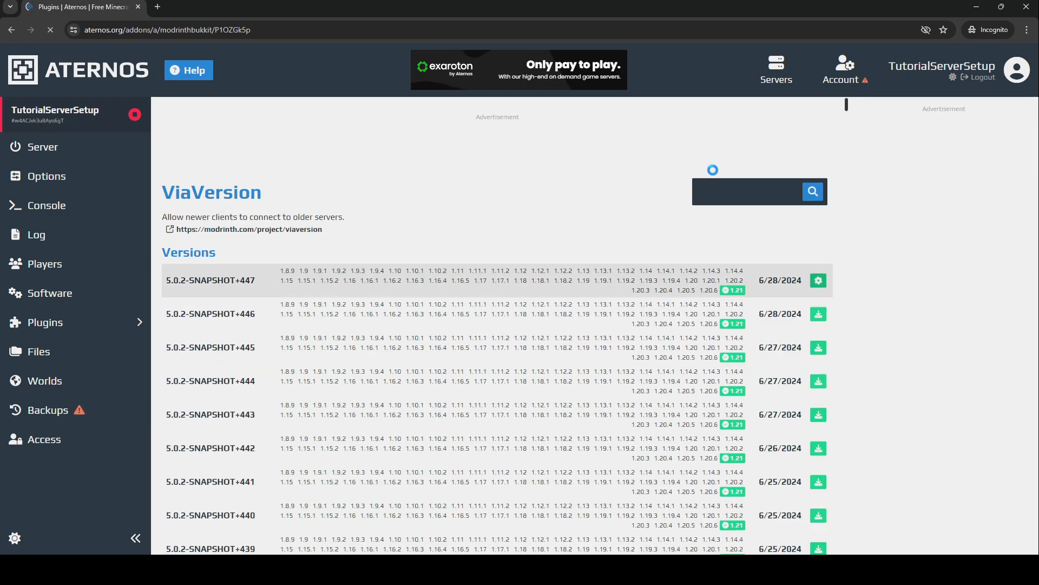
- Add the ViaVersion, ViaBackwards and ViaRewind plugins from the catalogue
{"action": "type", "text": "ver"}
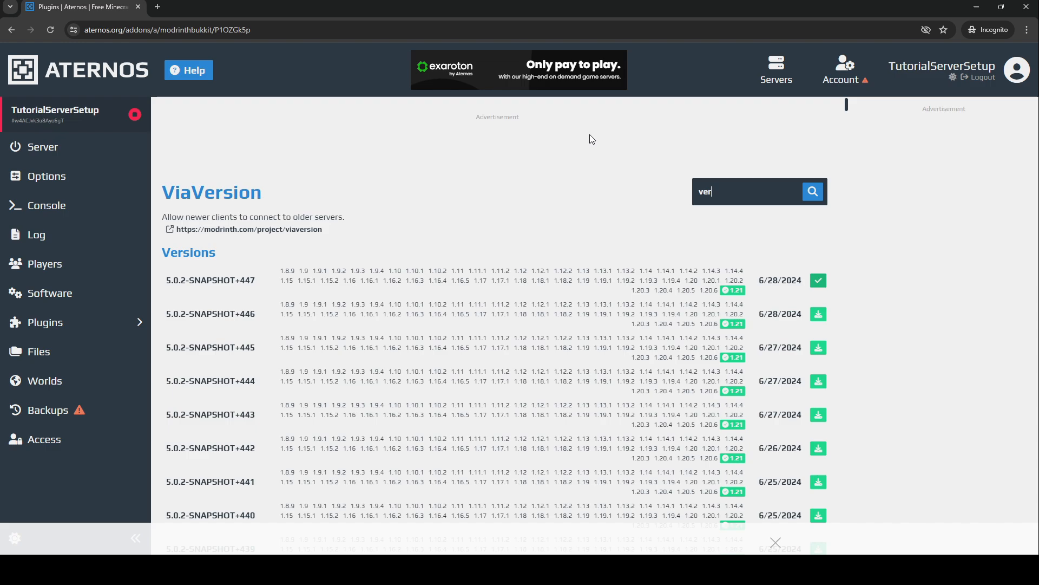
{"action": "type", "text": "iabackwards"}
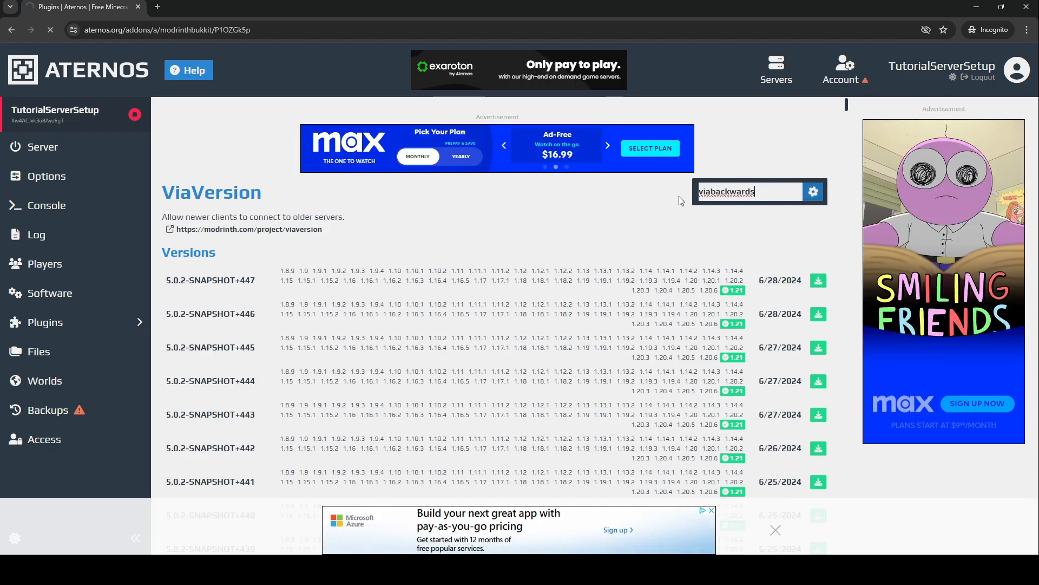
{"action": "left_click", "coordinate": [812, 192]}
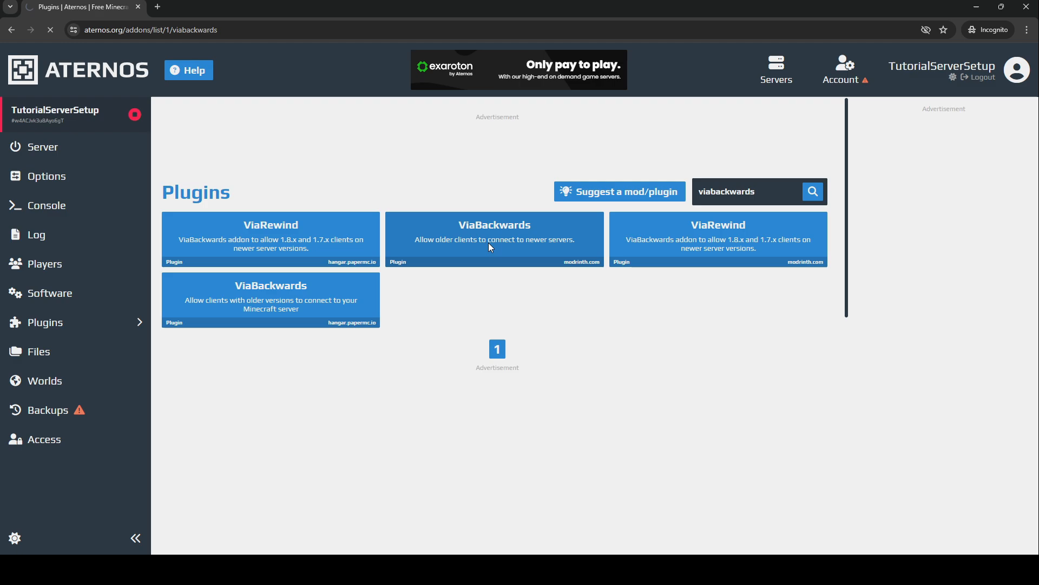
{"action": "left_click", "coordinate": [717, 239]}
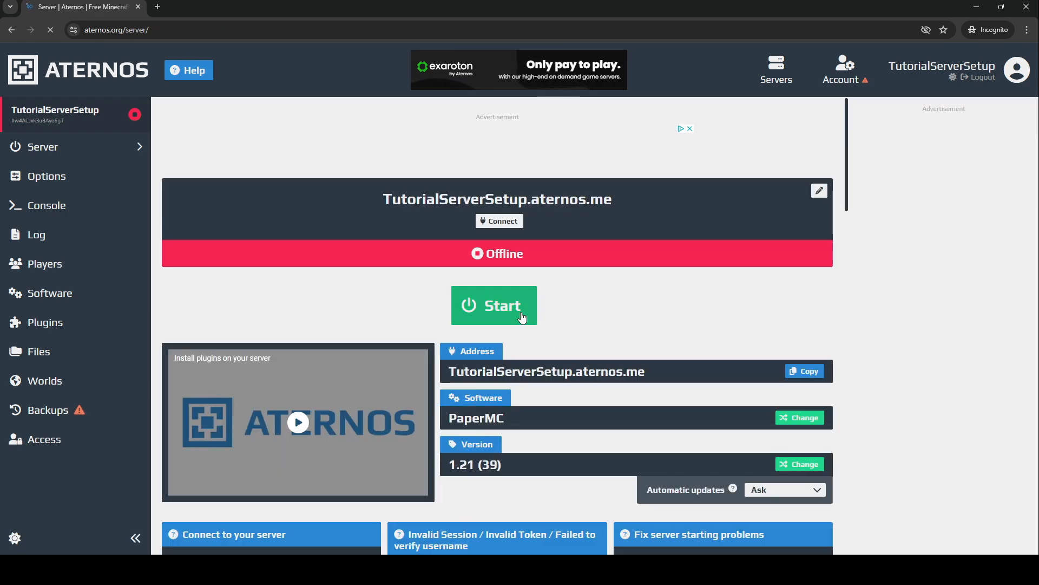
- Start and stop the server once to generate its files, then view them
{"action": "left_click", "coordinate": [493, 305]}
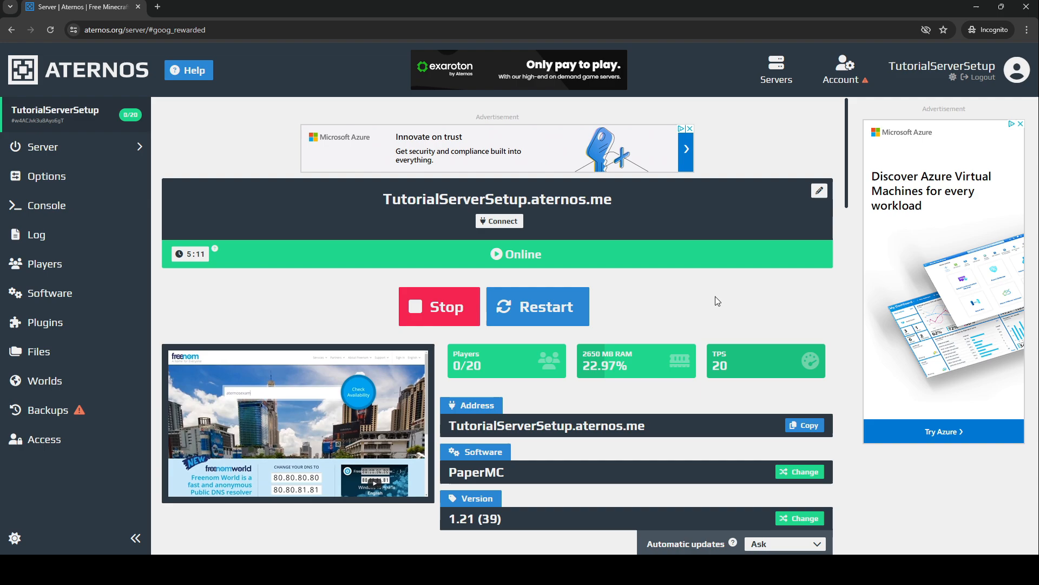
{"action": "left_click", "coordinate": [438, 306]}
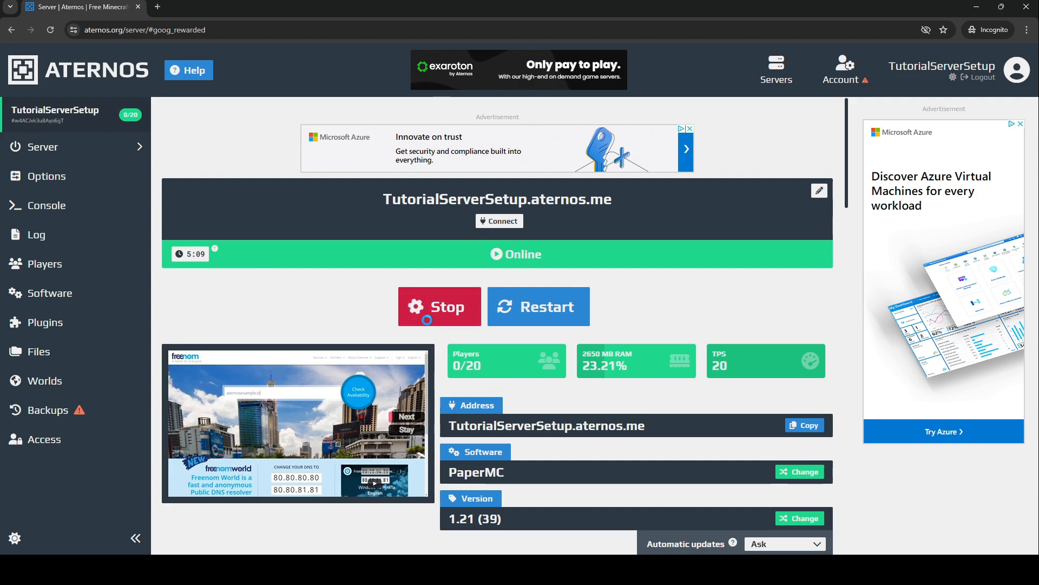
{"action": "left_click", "coordinate": [439, 307]}
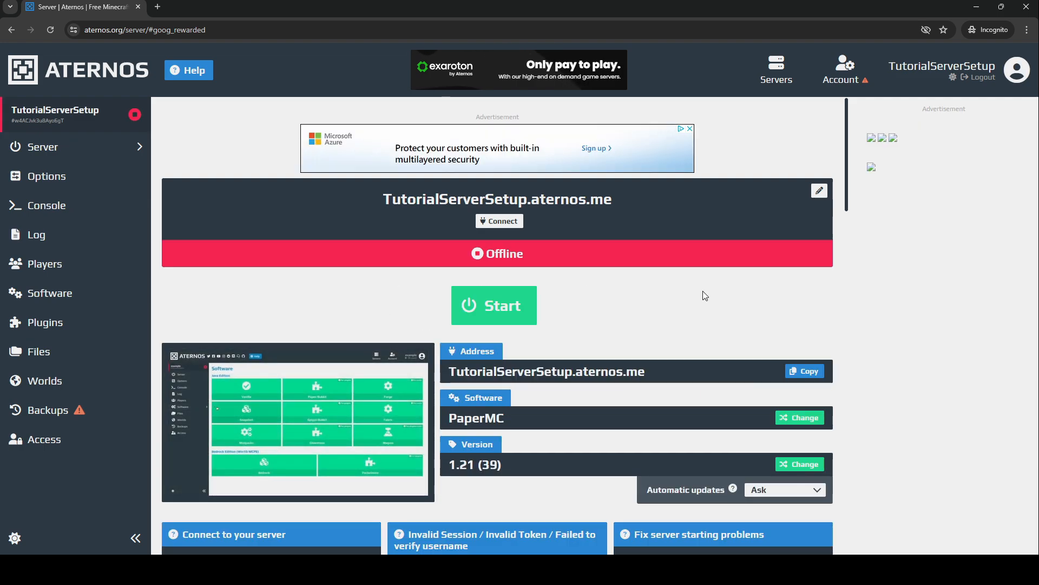
{"action": "left_click", "coordinate": [38, 350]}
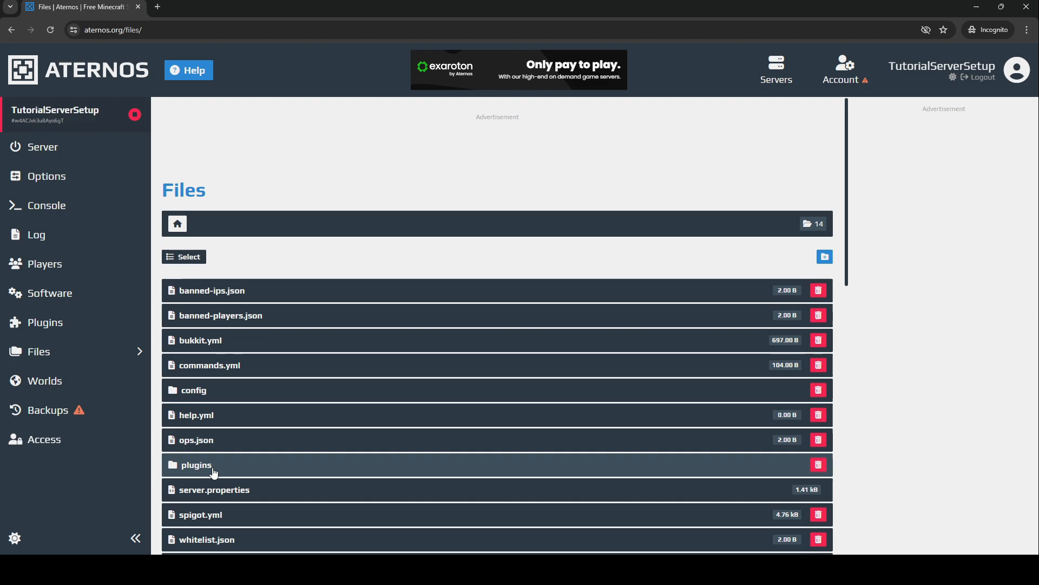
- Check max-players is 20 in plugins/Geyser-Spigot/config.yml, then return to the server overview
{"action": "left_click", "coordinate": [196, 465]}
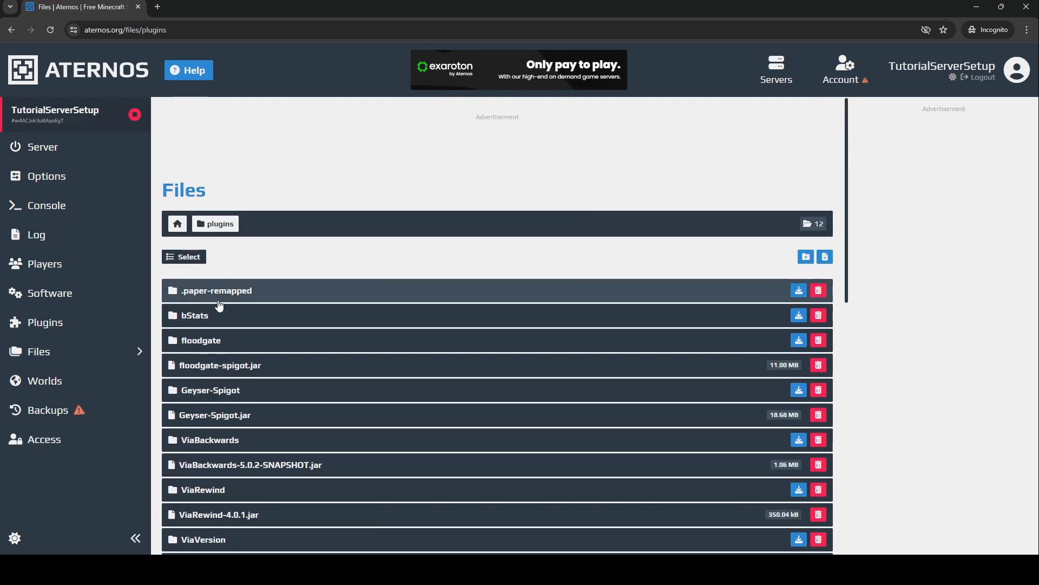
{"action": "left_click", "coordinate": [209, 390]}
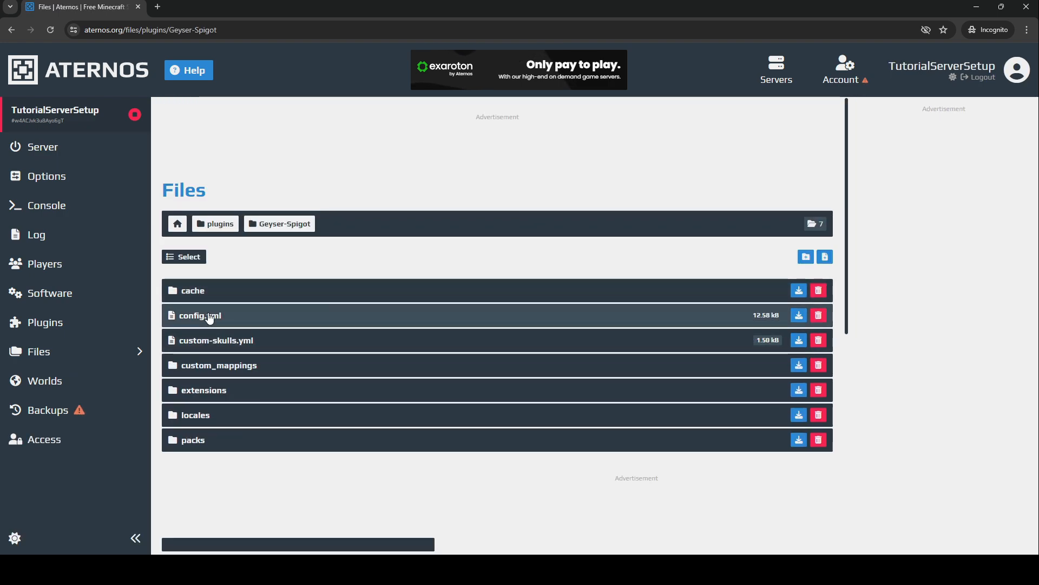
{"action": "left_click", "coordinate": [200, 315]}
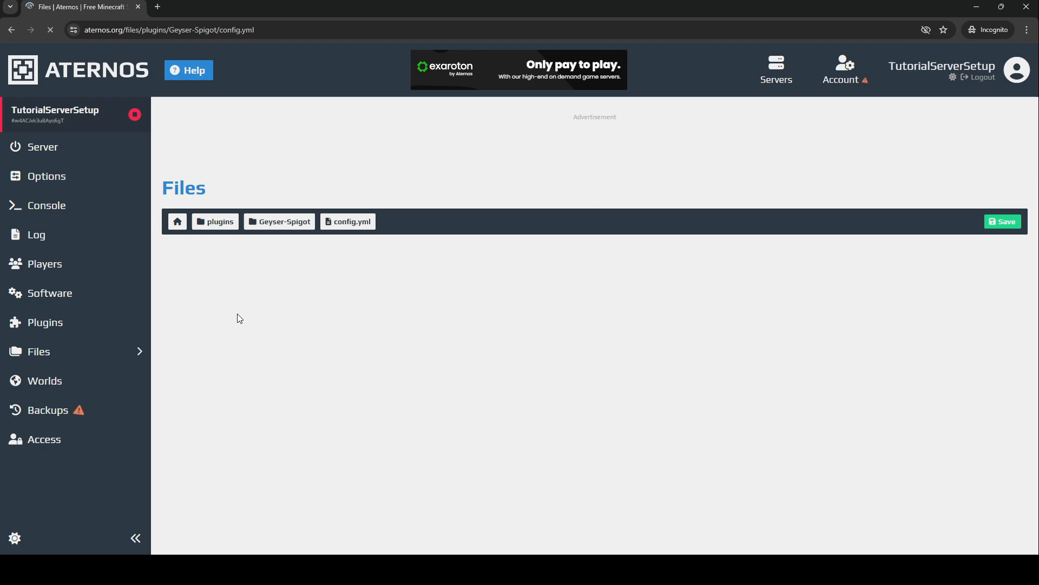
{"action": "left_click", "coordinate": [353, 221]}
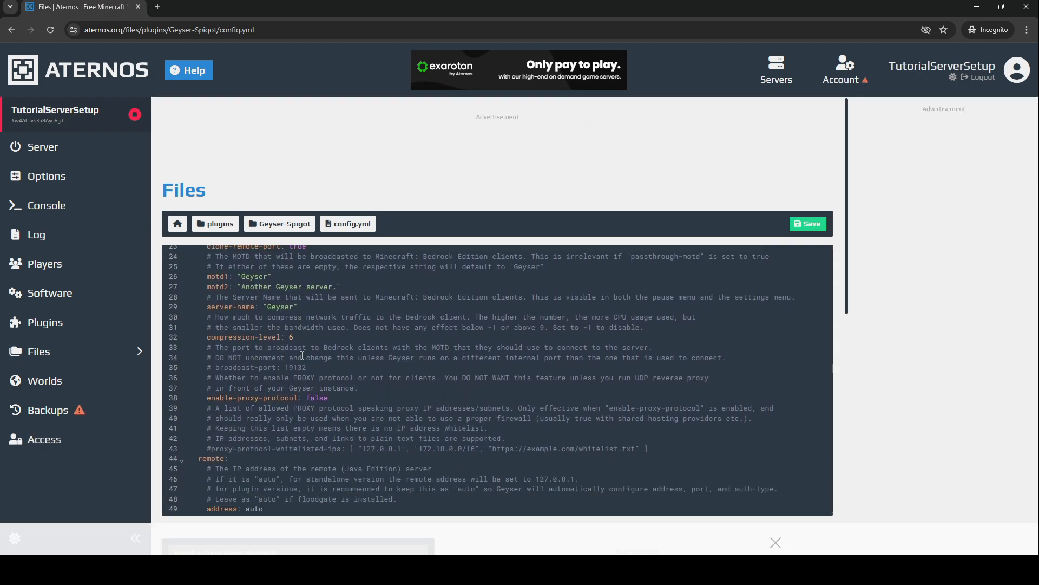
{"action": "scroll", "scroll_direction": "down", "scroll_amount": 3}
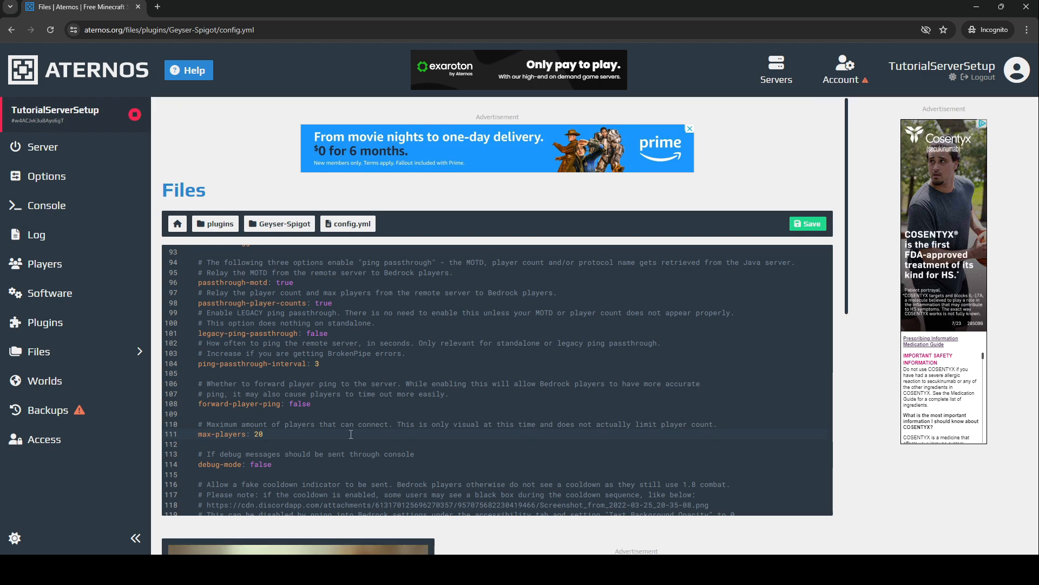
{"action": "left_click", "coordinate": [42, 146]}
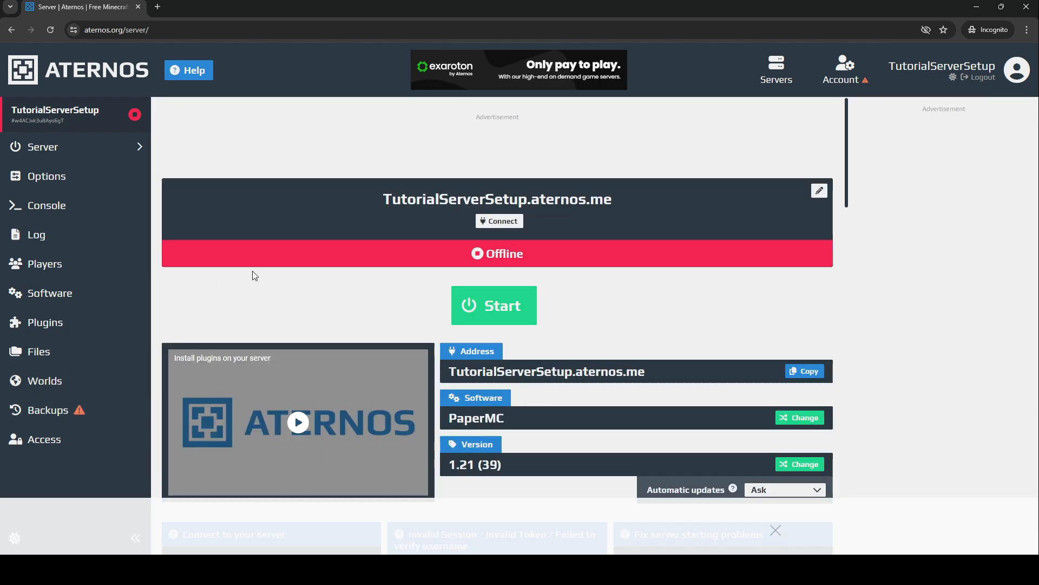